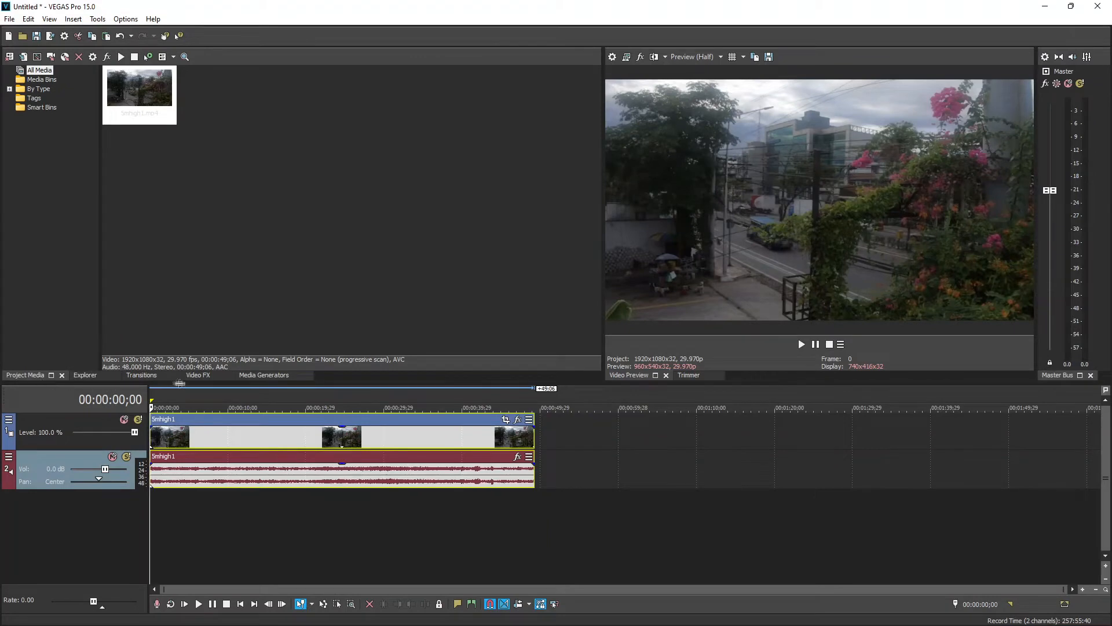
# Apply the Brightness and Contrast 'Brighter, More Contrast' preset to the Smhigh1 clip.
pyautogui.click(198, 375)
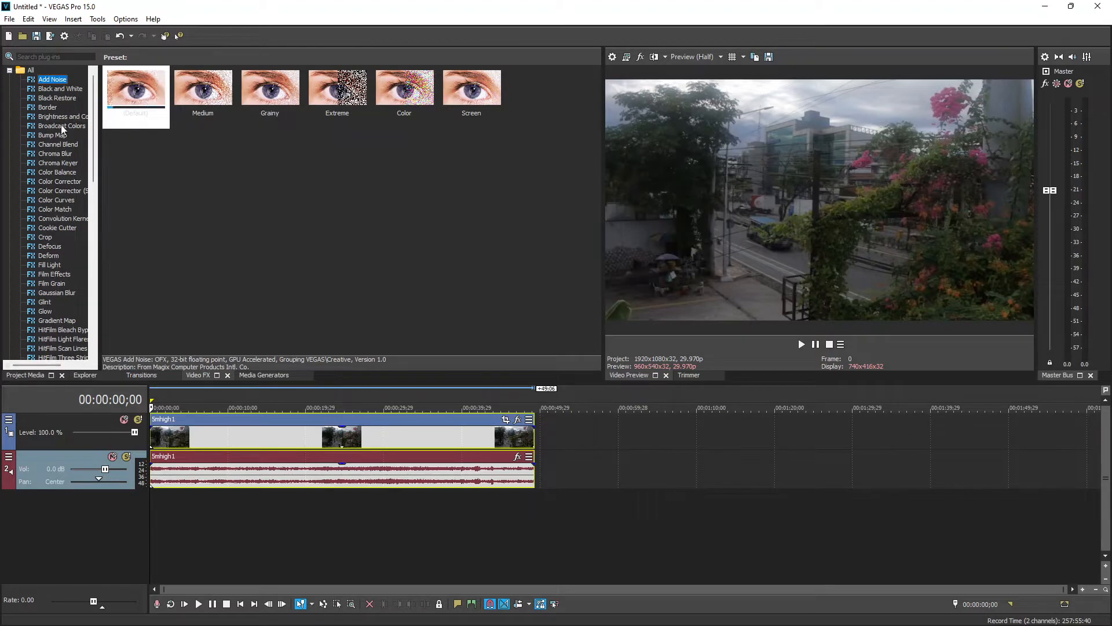
pyautogui.click(70, 116)
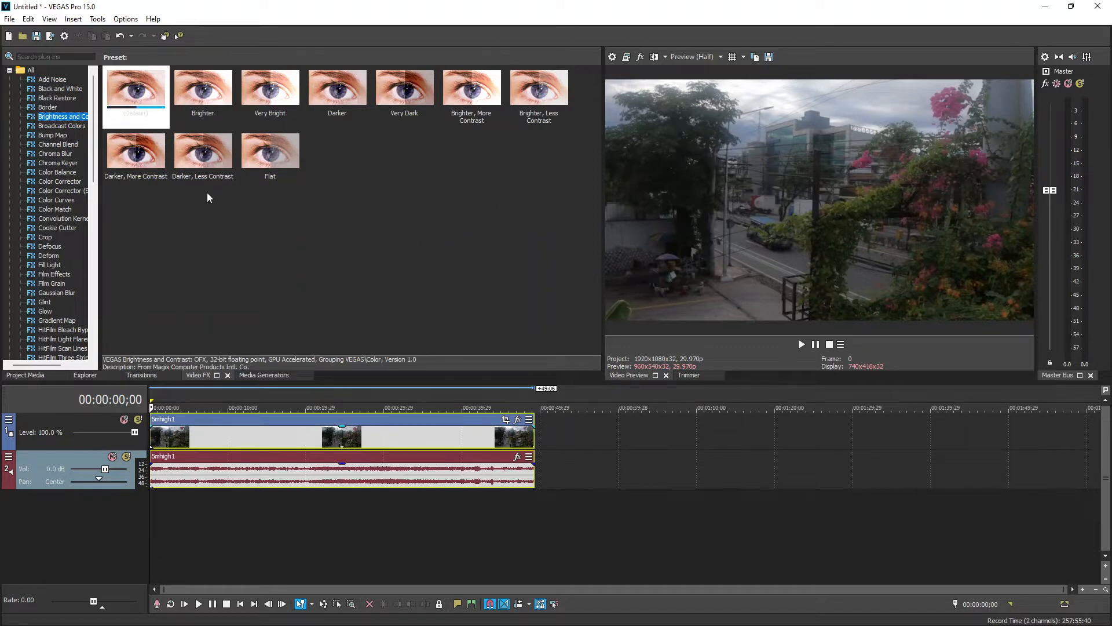
pyautogui.click(471, 86)
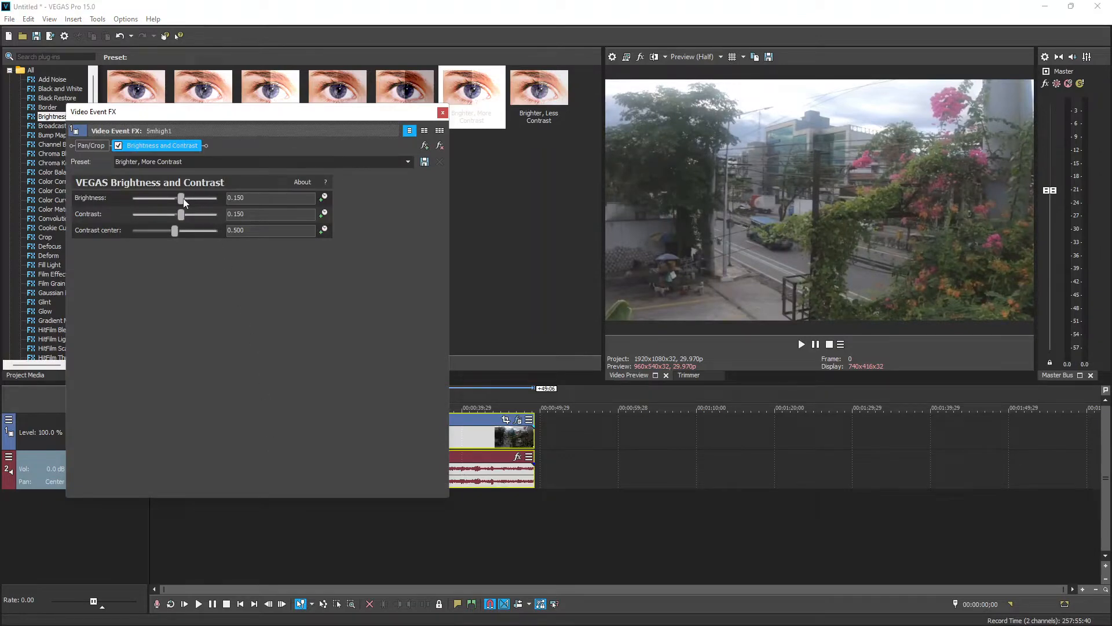
# Set brightness 0.048, contrast 0.224 and contrast center 0.442, then close the effect settings.
pyautogui.moveTo(181, 198); pyautogui.dragTo(178, 198)
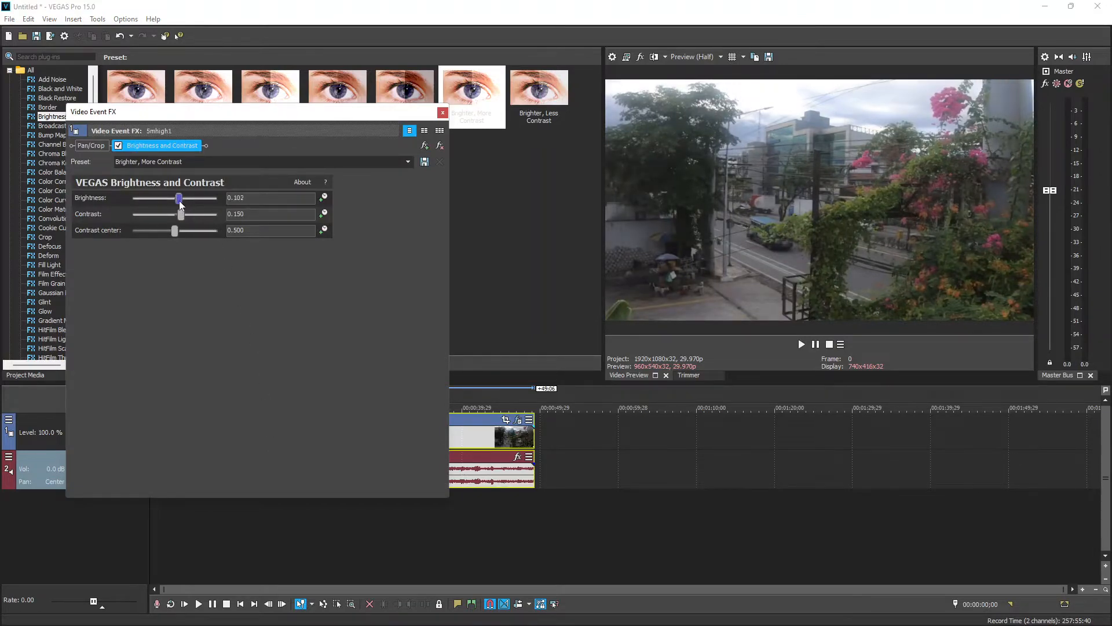
pyautogui.moveTo(179, 198); pyautogui.dragTo(176, 198)
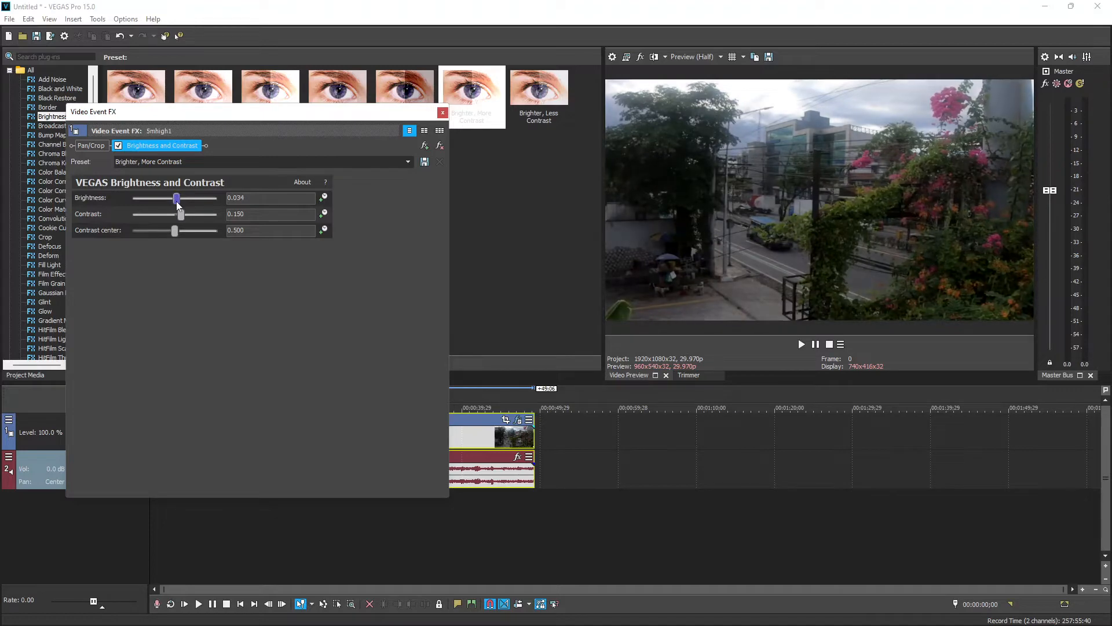
pyautogui.moveTo(176, 198); pyautogui.dragTo(180, 198)
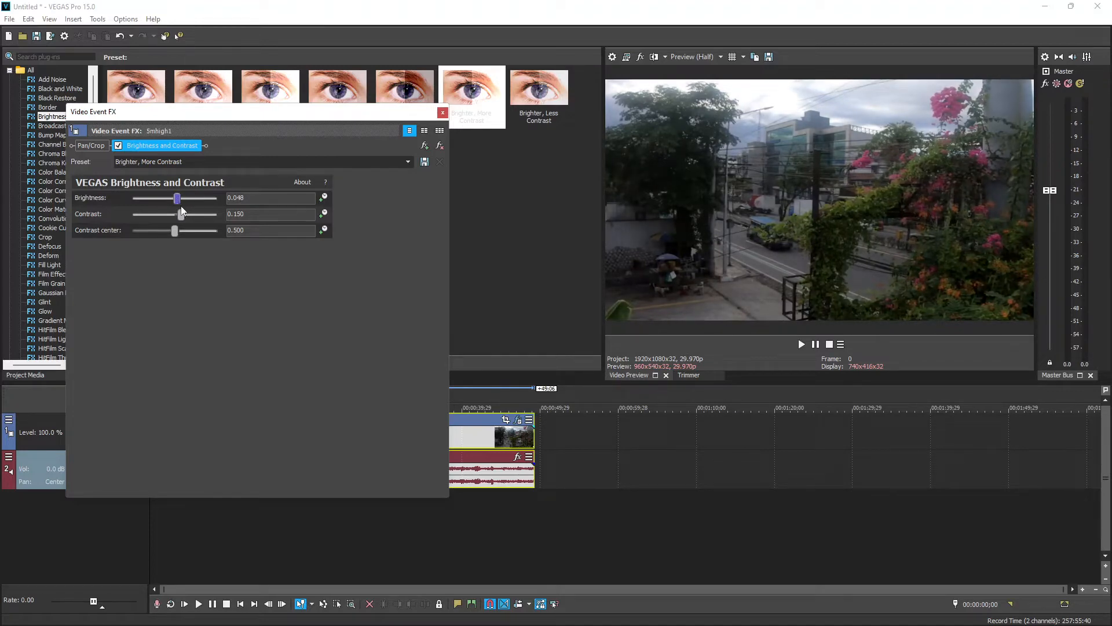
pyautogui.moveTo(180, 214); pyautogui.dragTo(186, 215)
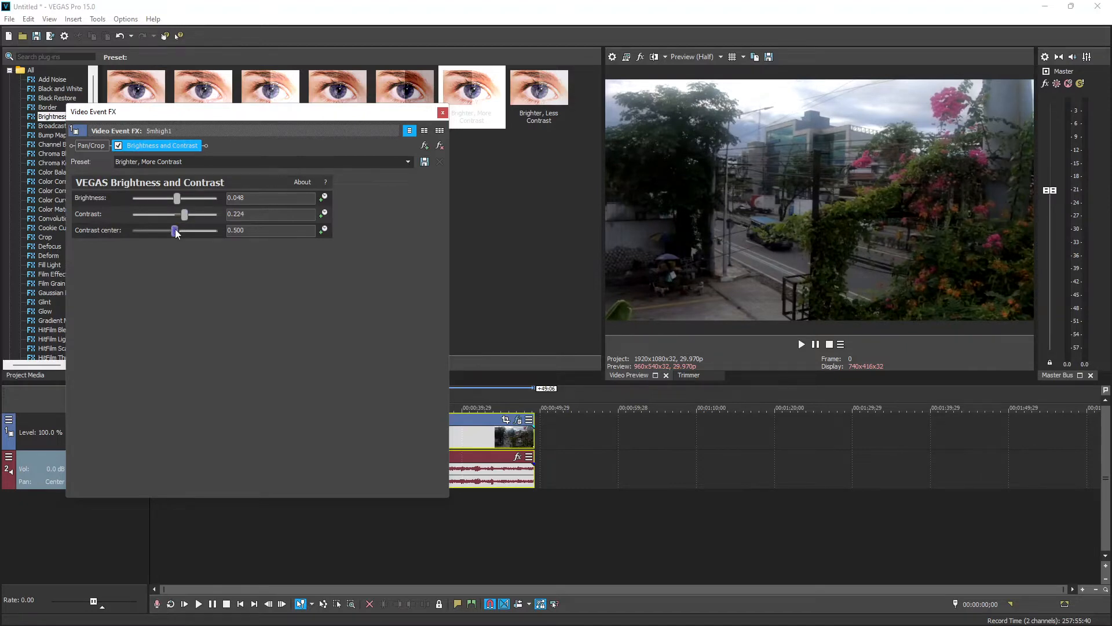
pyautogui.moveTo(174, 230); pyautogui.dragTo(177, 230)
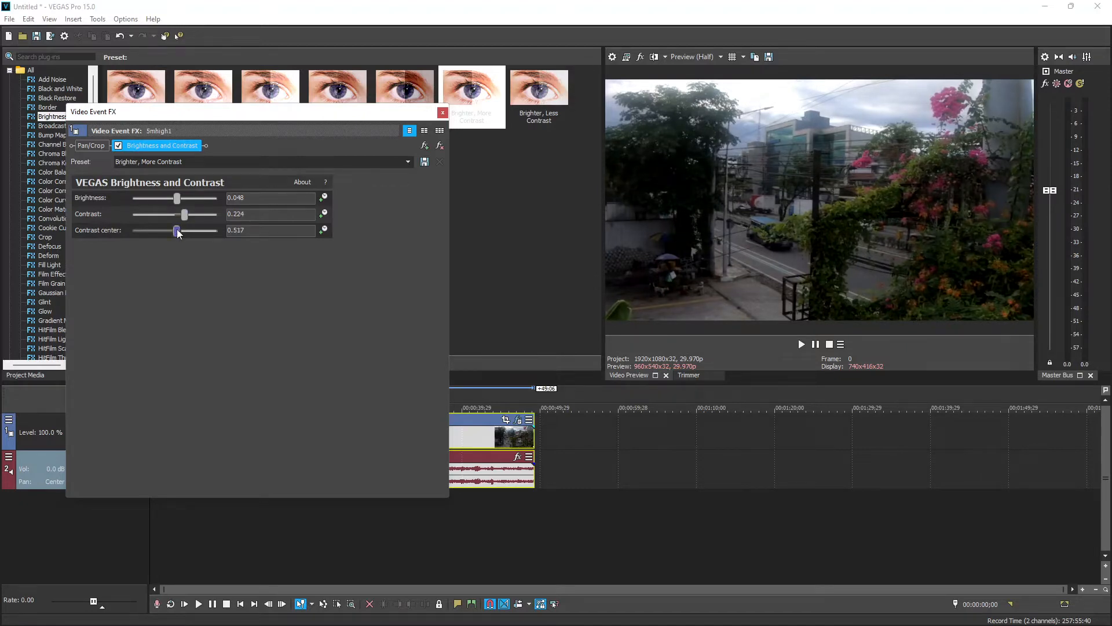
pyautogui.moveTo(177, 230); pyautogui.dragTo(164, 231)
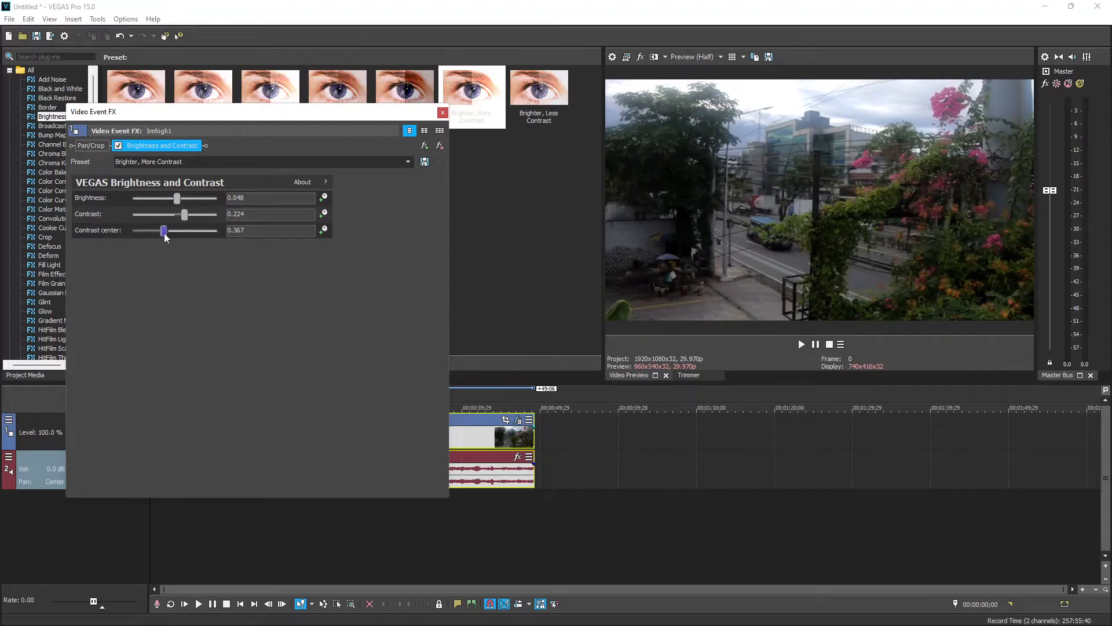
pyautogui.moveTo(164, 229); pyautogui.dragTo(169, 230)
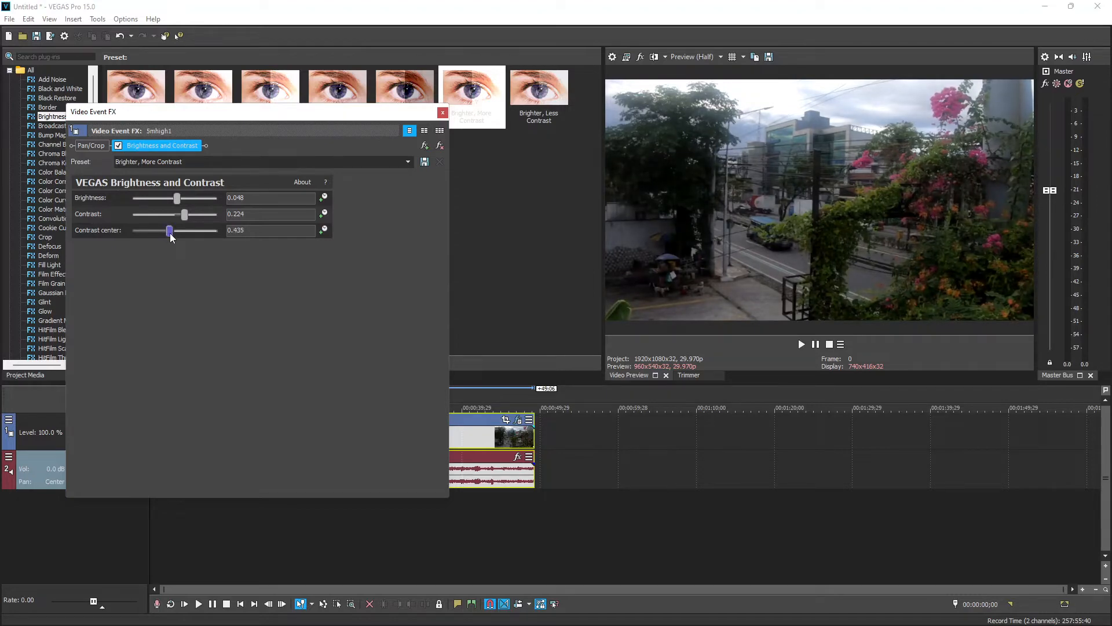
pyautogui.moveTo(170, 231); pyautogui.dragTo(171, 230)
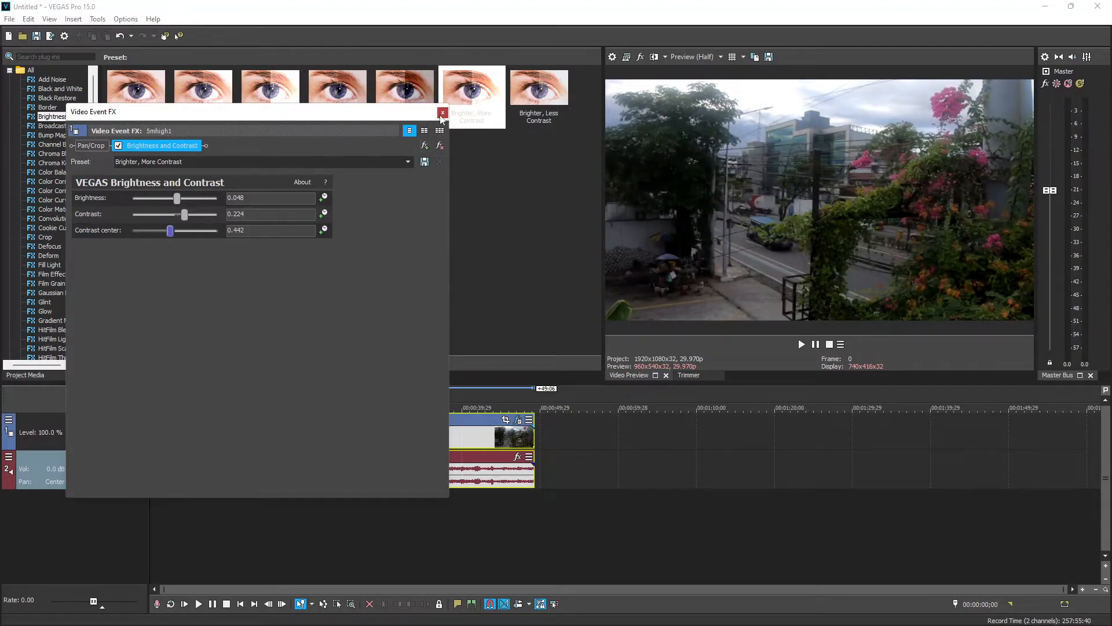
pyautogui.click(442, 113)
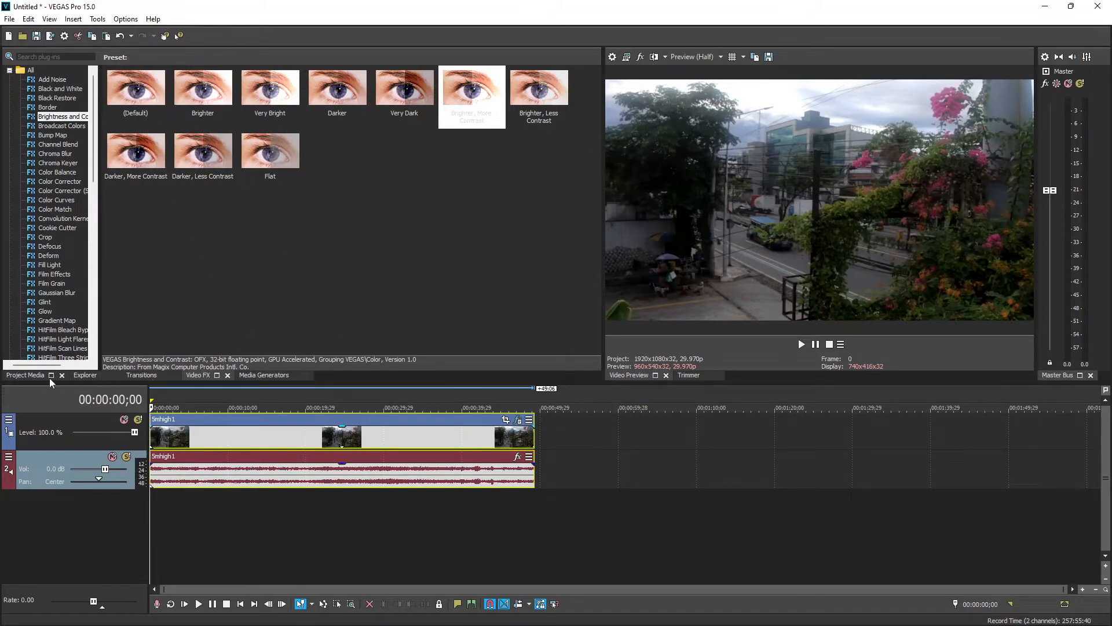
# Add the '100% Black and White' preset to the clip and close the effect window.
pyautogui.click(60, 89)
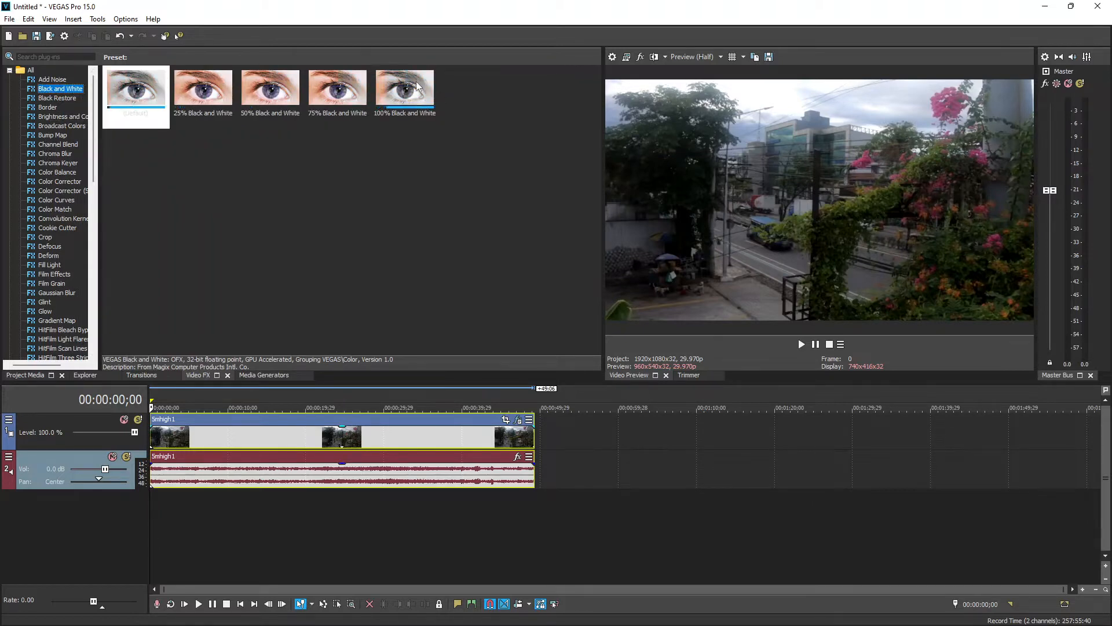
pyautogui.click(404, 89)
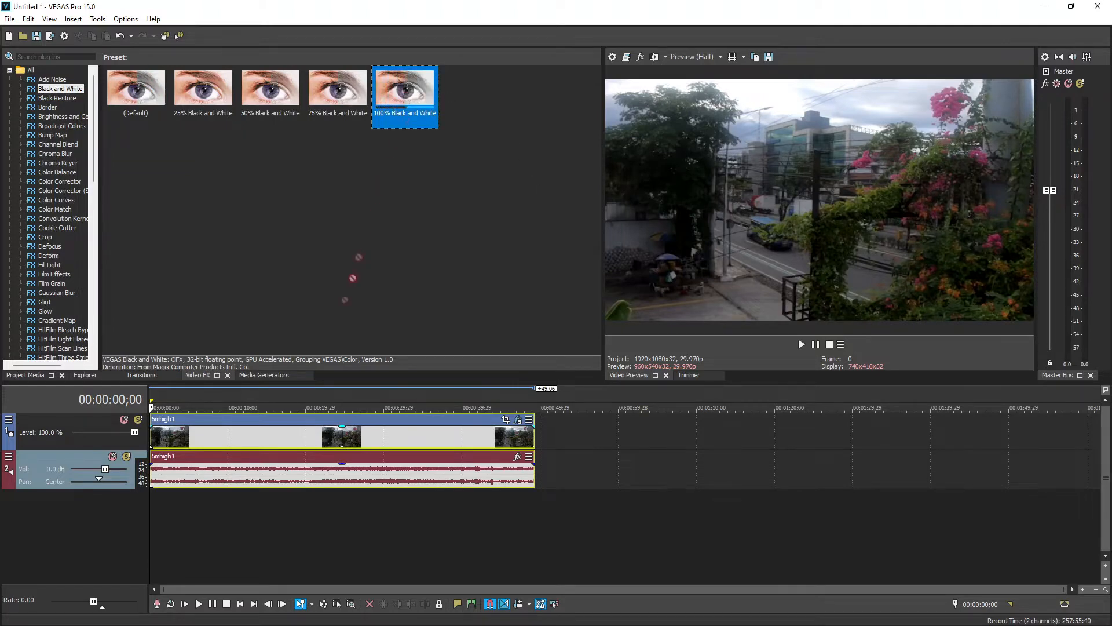
pyautogui.doubleClick(404, 86)
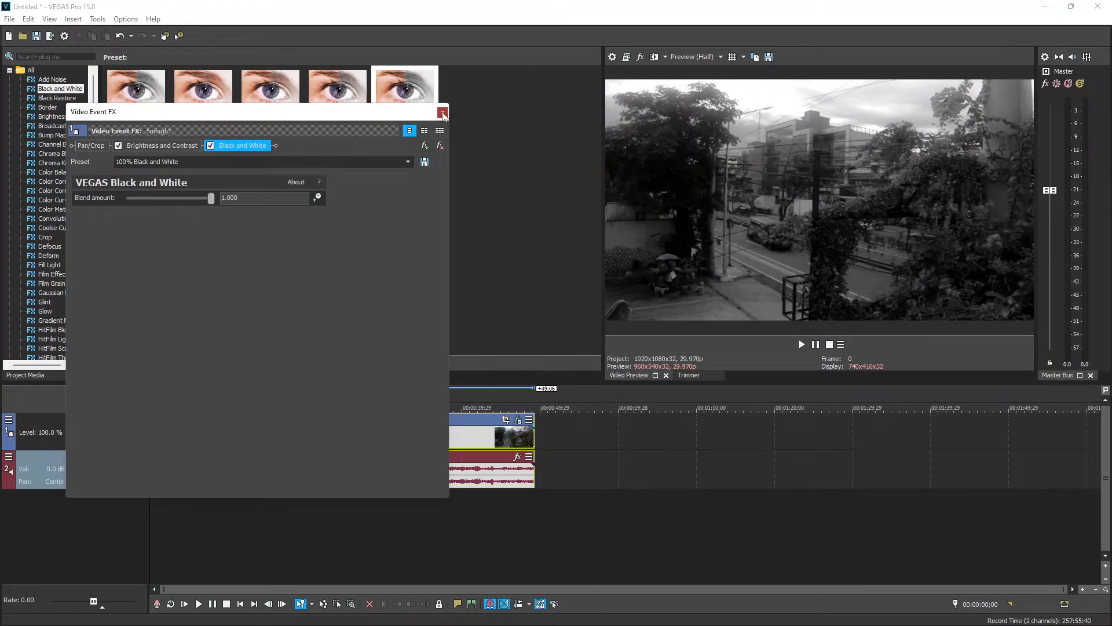
pyautogui.click(442, 113)
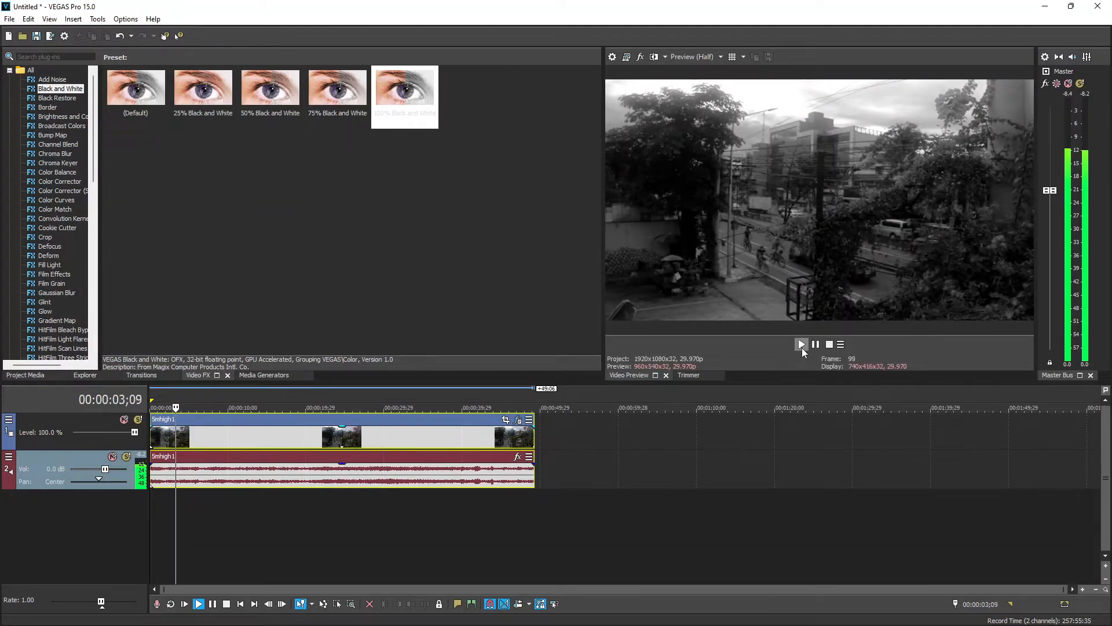
# Play the timeline to preview the black-and-white effect, then stop playback.
pyautogui.click(801, 345)
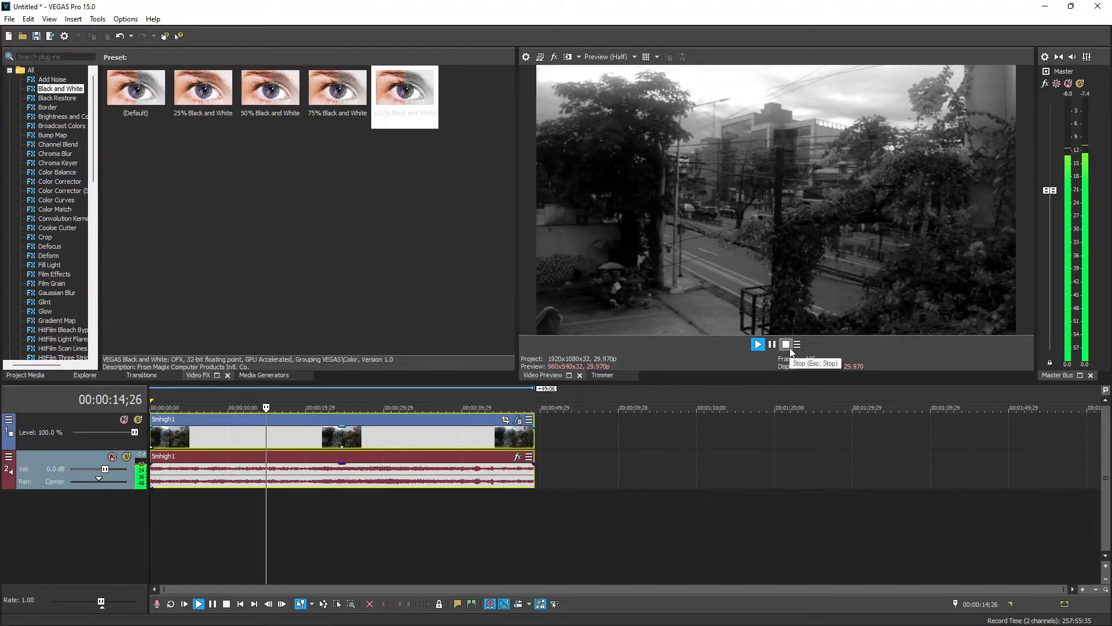
pyautogui.click(785, 345)
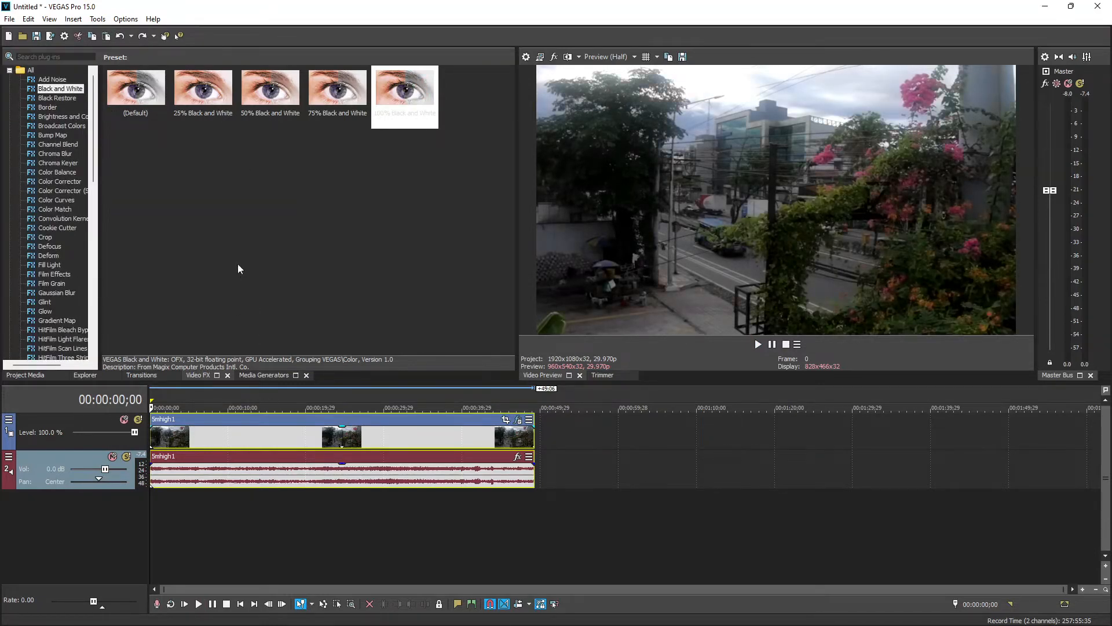
# Split the clip at 00:00:22;27 and give the second part '100% Black and White'.
pyautogui.click(329, 408)
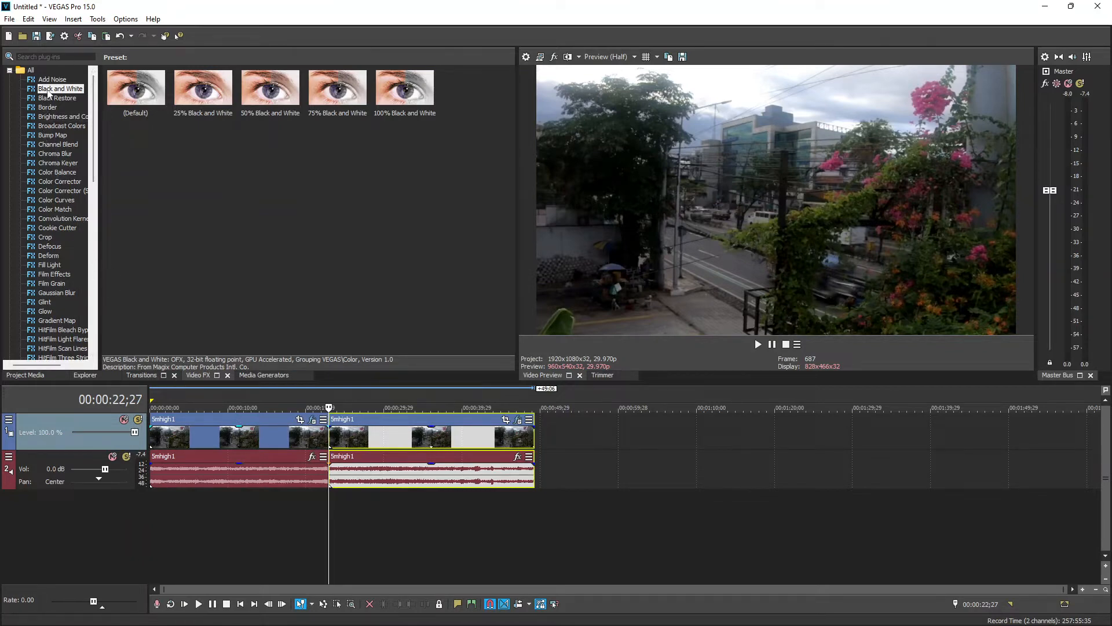
pyautogui.click(404, 87)
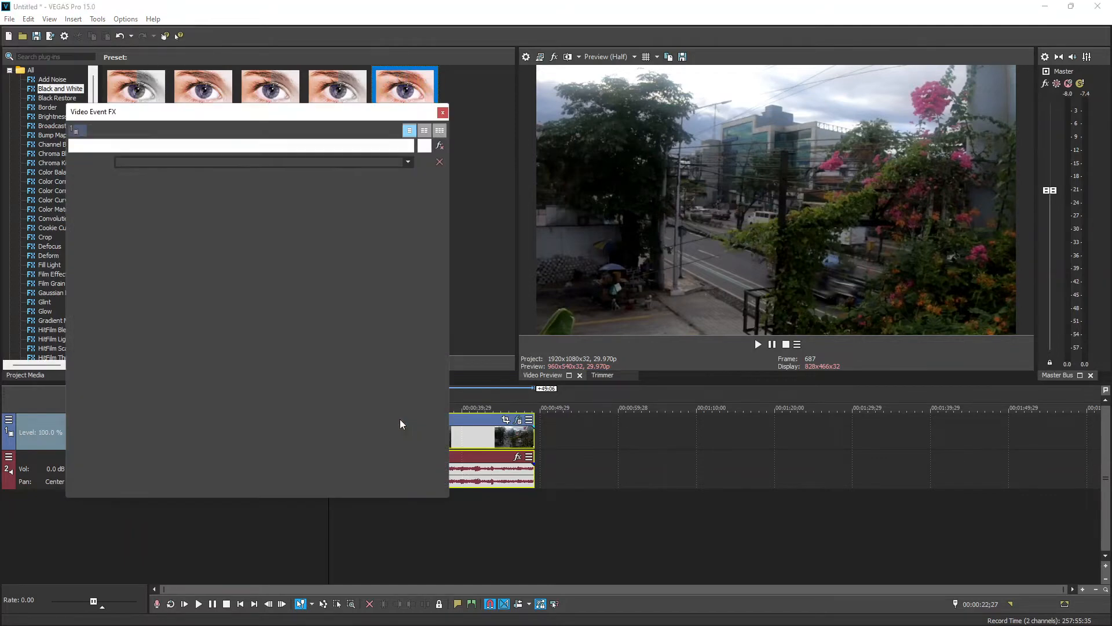
pyautogui.doubleClick(405, 86)
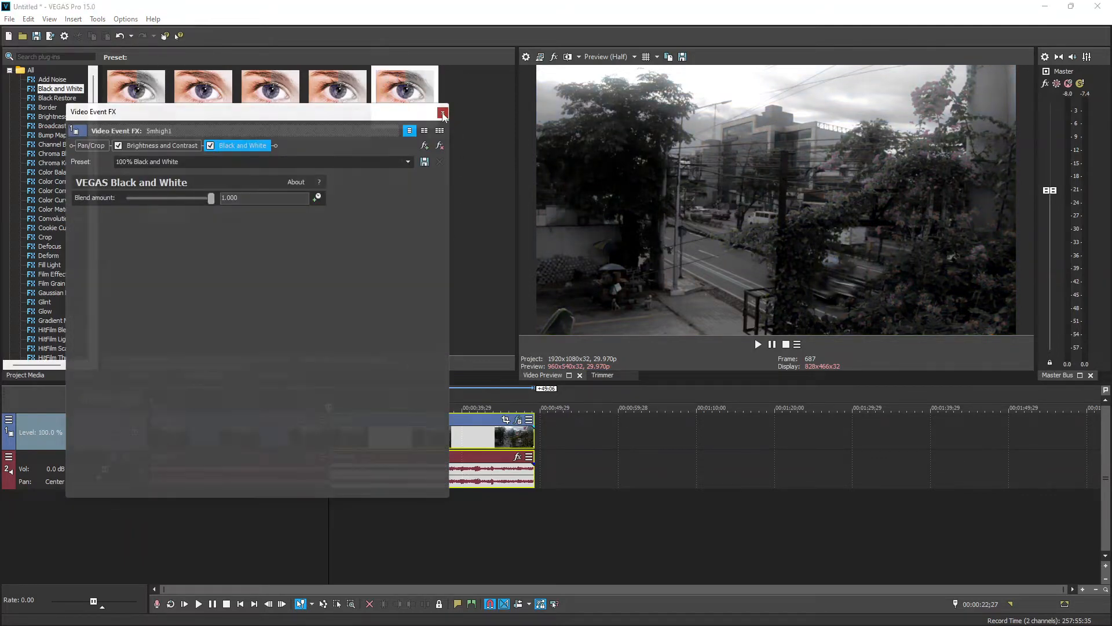
pyautogui.click(442, 114)
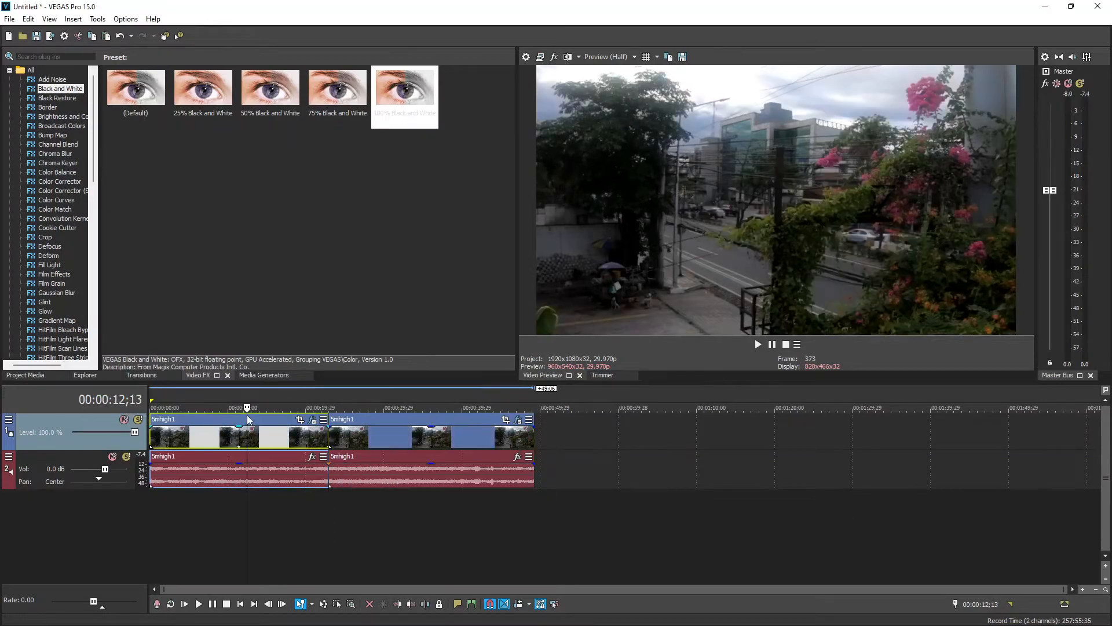
# Overlap the second event onto the first for a crossfade and play it back.
pyautogui.click(413, 407)
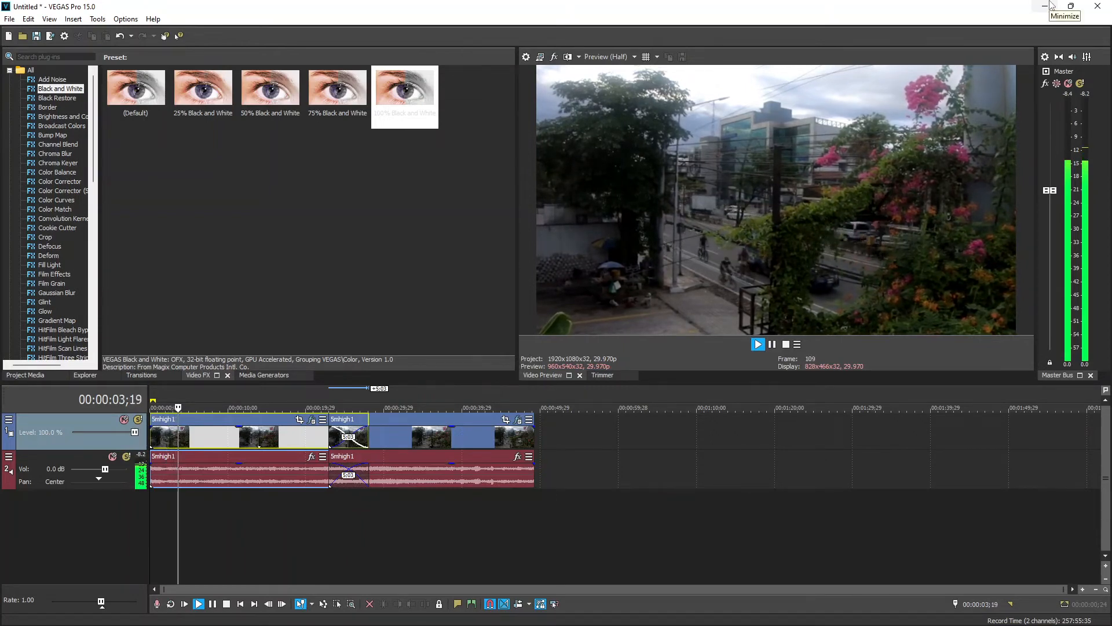
pyautogui.click(757, 344)
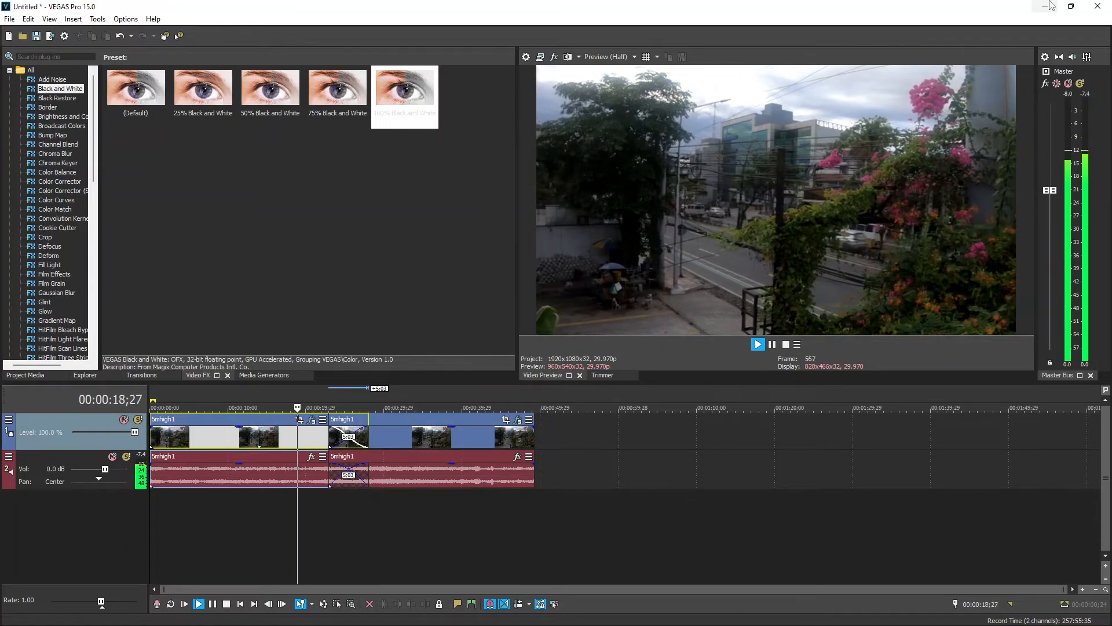
pyautogui.click(757, 344)
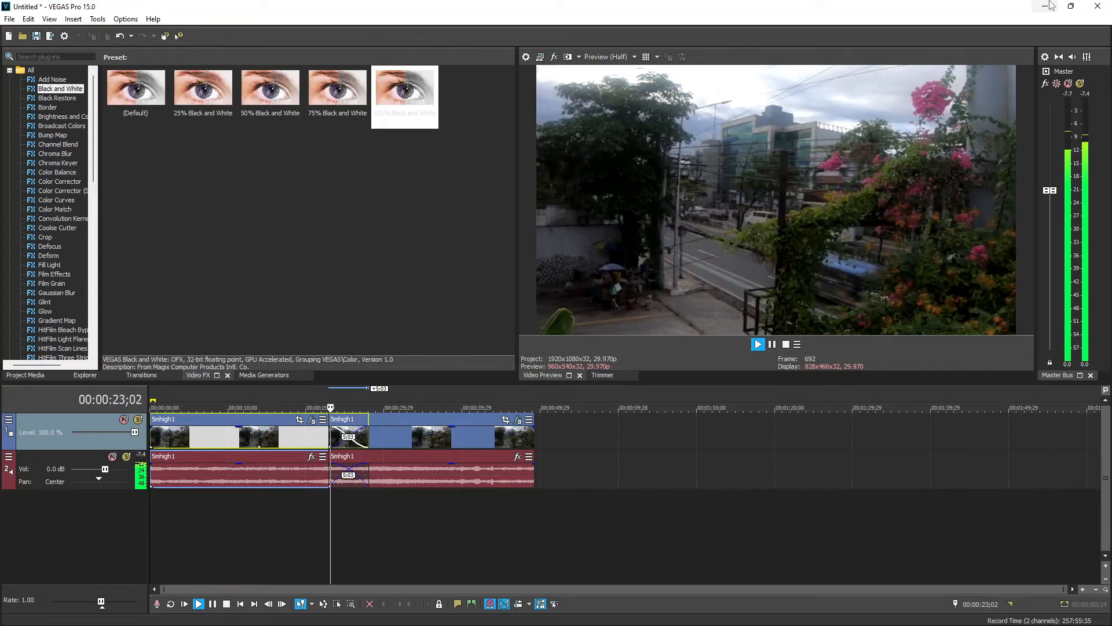
pyautogui.click(756, 344)
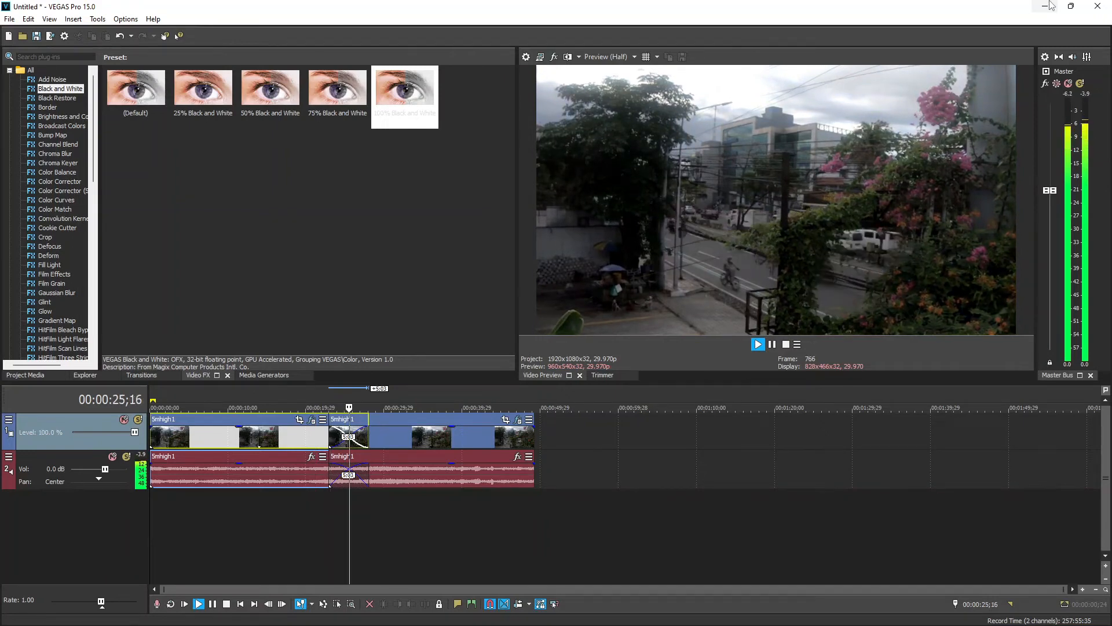